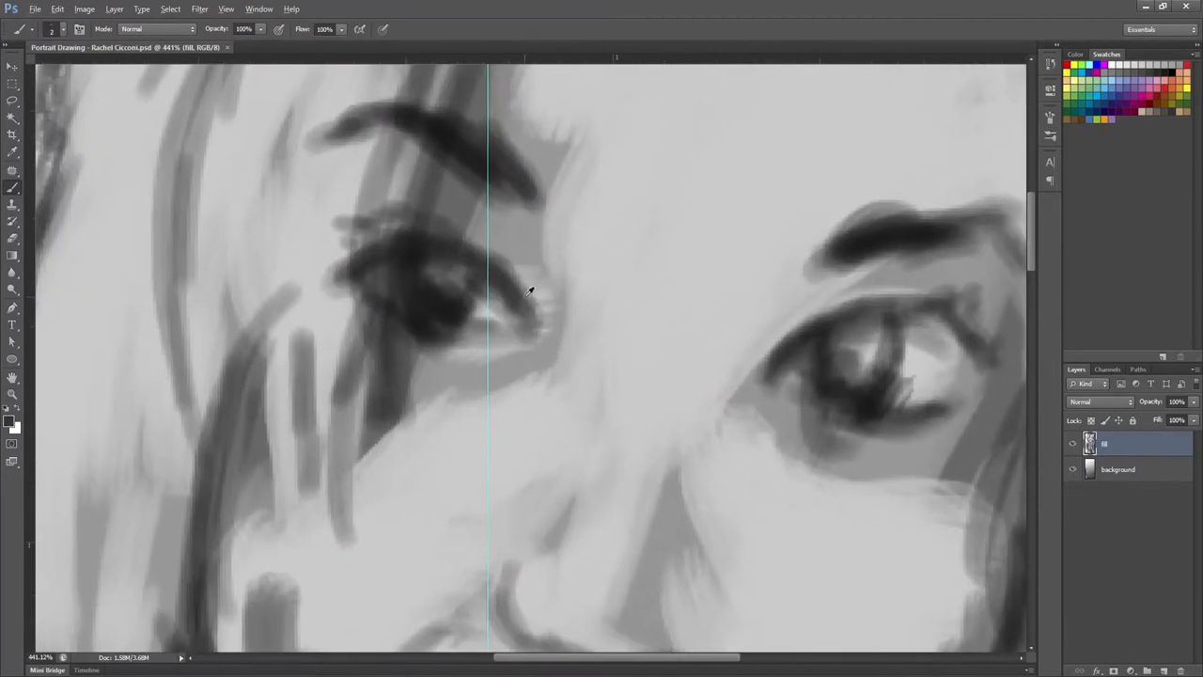
- Paint a flat gray stroke shading beside the woman's eyes and brows
drag(526, 292, 433, 308)
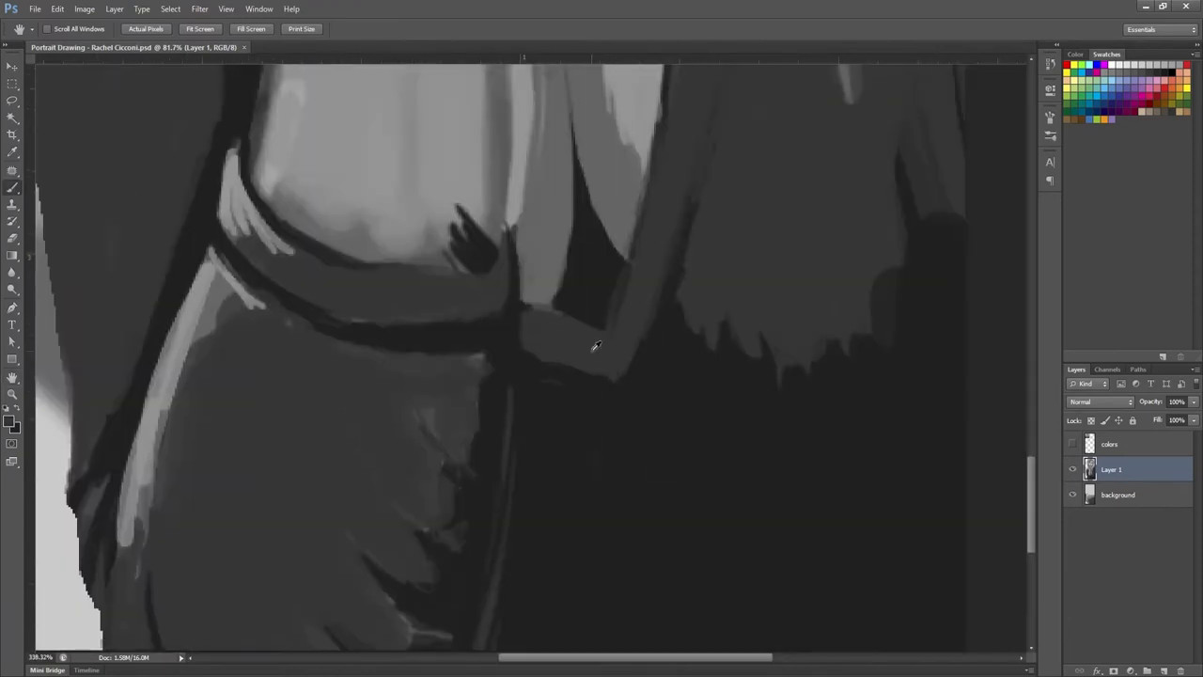
- Finish the dark gray sleeve and forearm shading and view the whole portrait
click(200, 28)
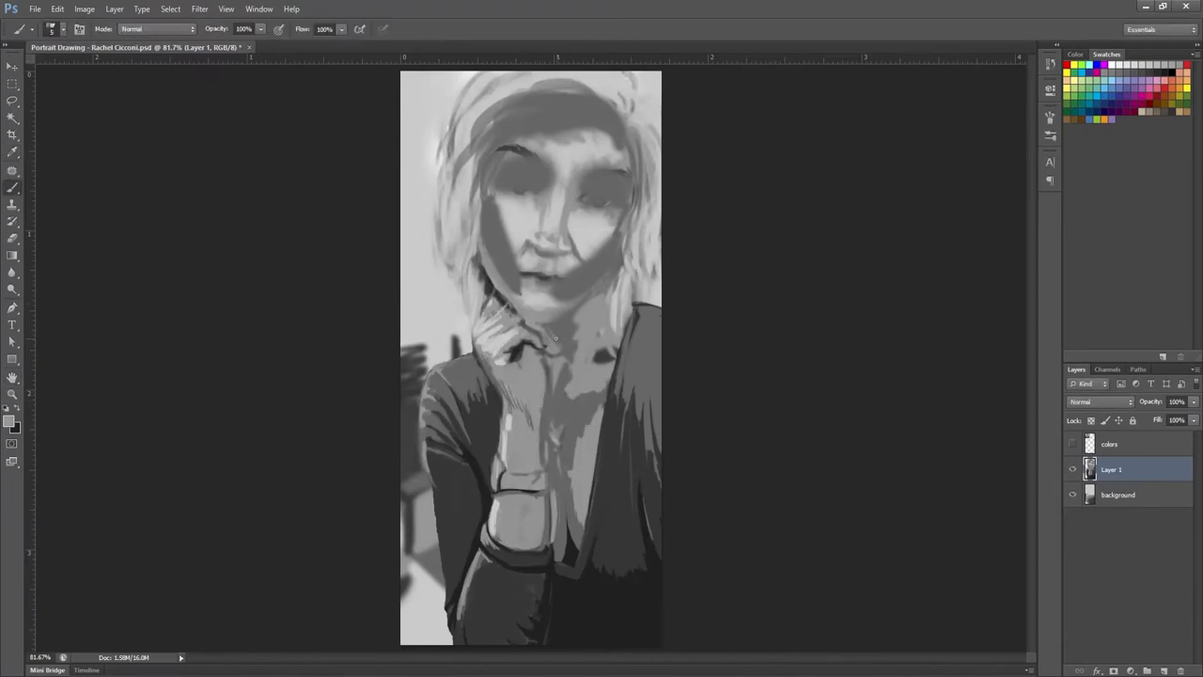
- Add a dark gray line defining the fingers under the chin
click(555, 334)
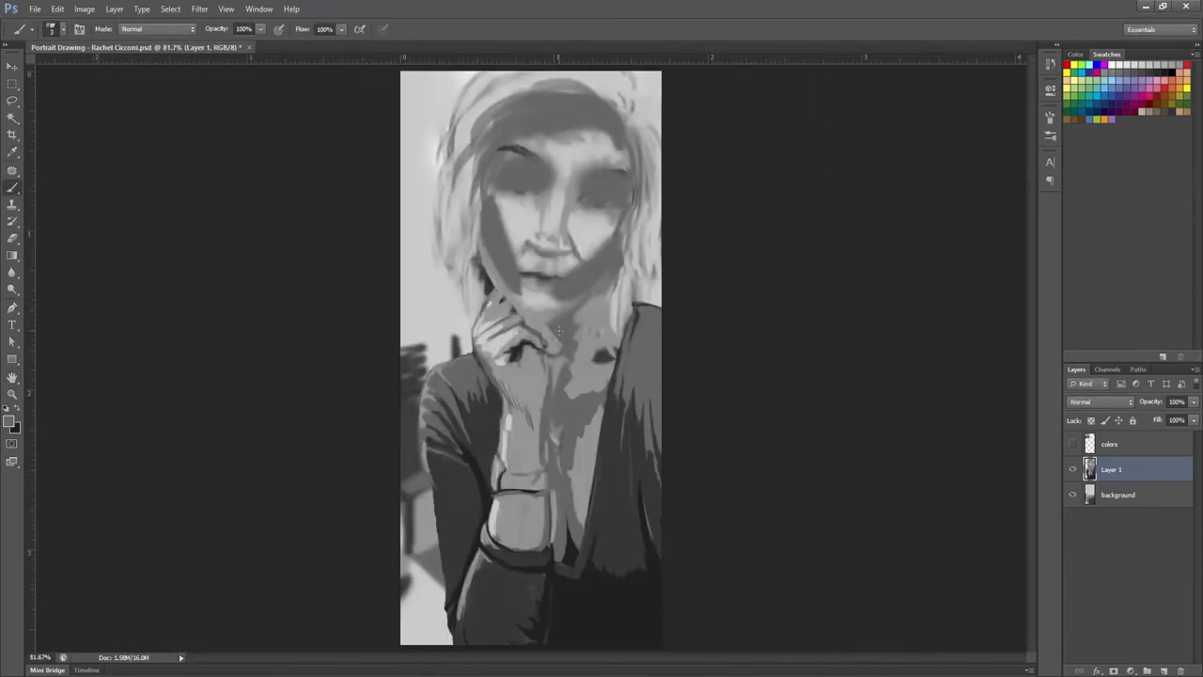